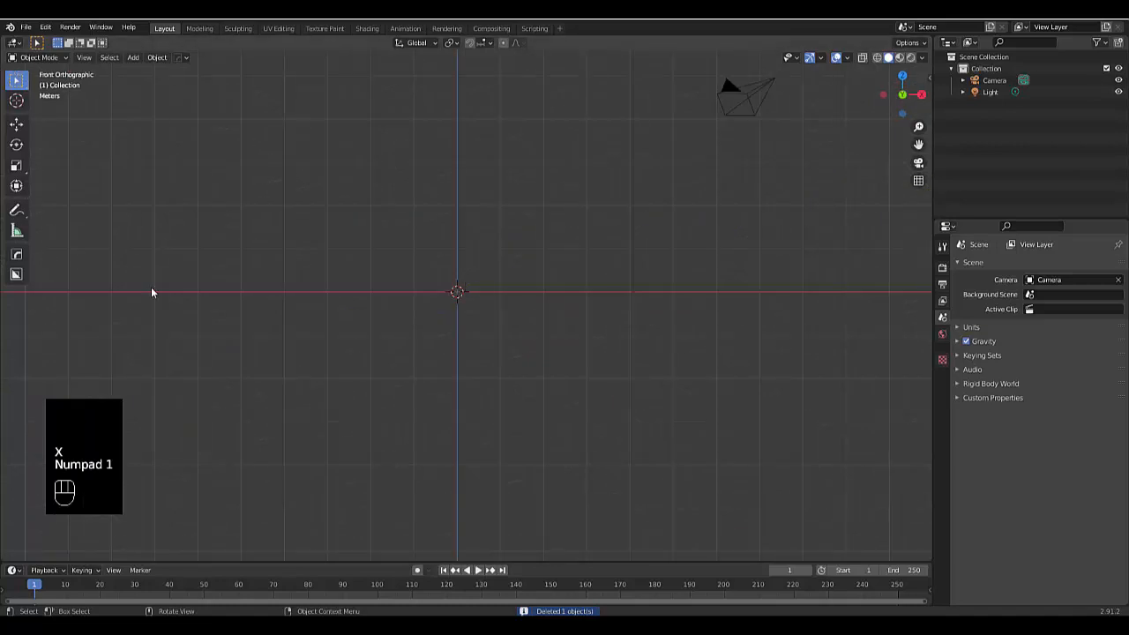
Step: Add a mesh circle, rotate it 90° on X, scale to 0.5 and move it along X
{"action": "left_click", "coordinate": [132, 57]}
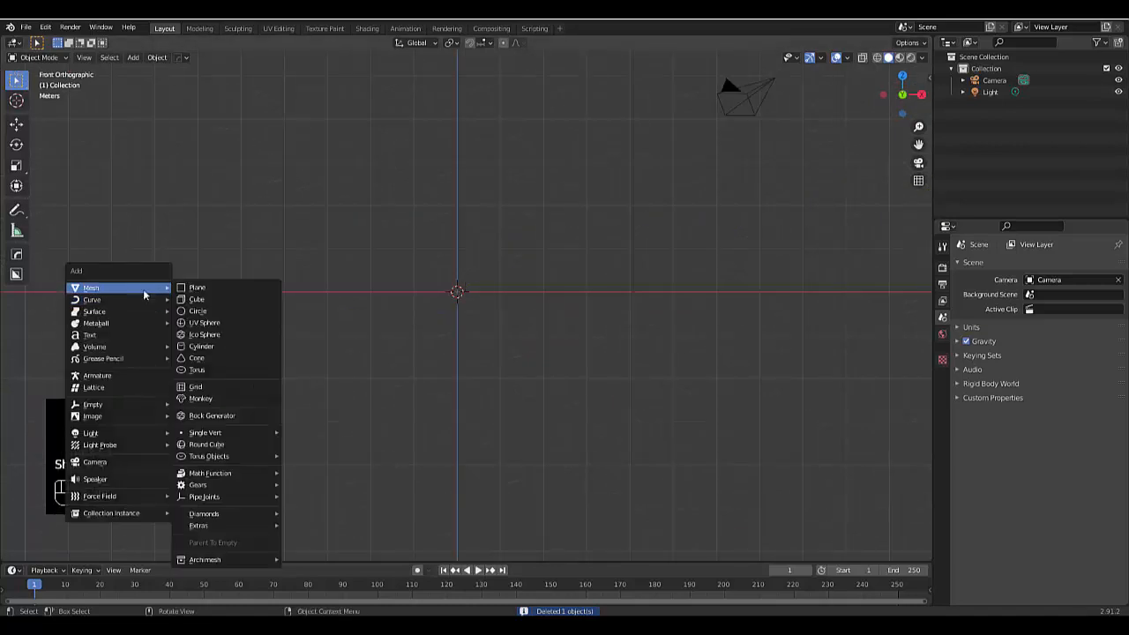
{"action": "mouse_move", "coordinate": [92, 300]}
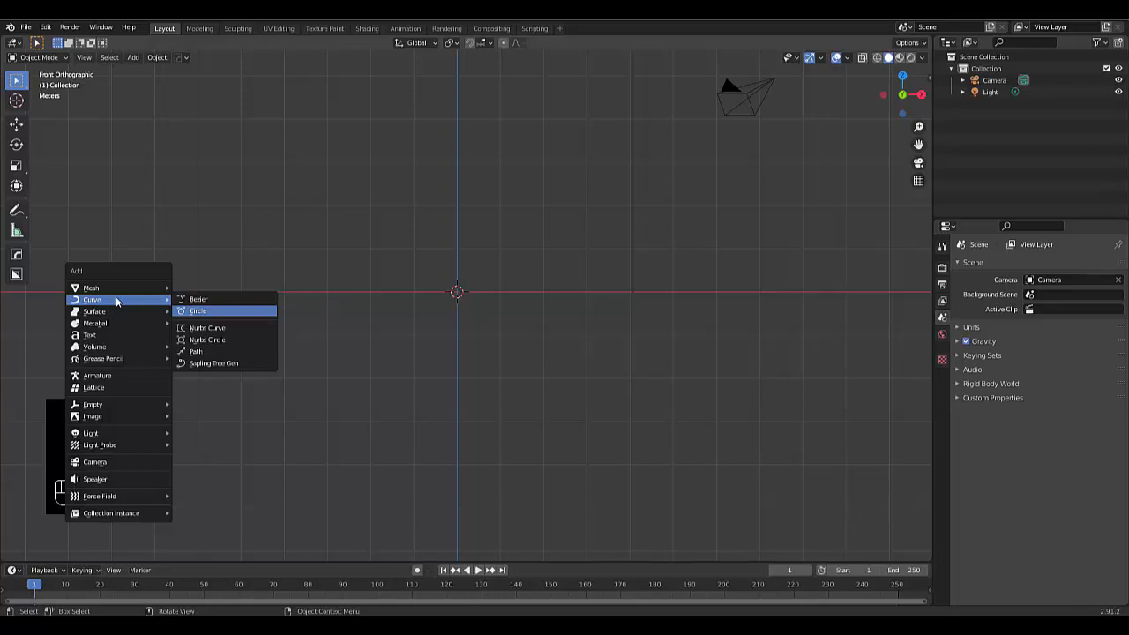
{"action": "left_click", "coordinate": [197, 310]}
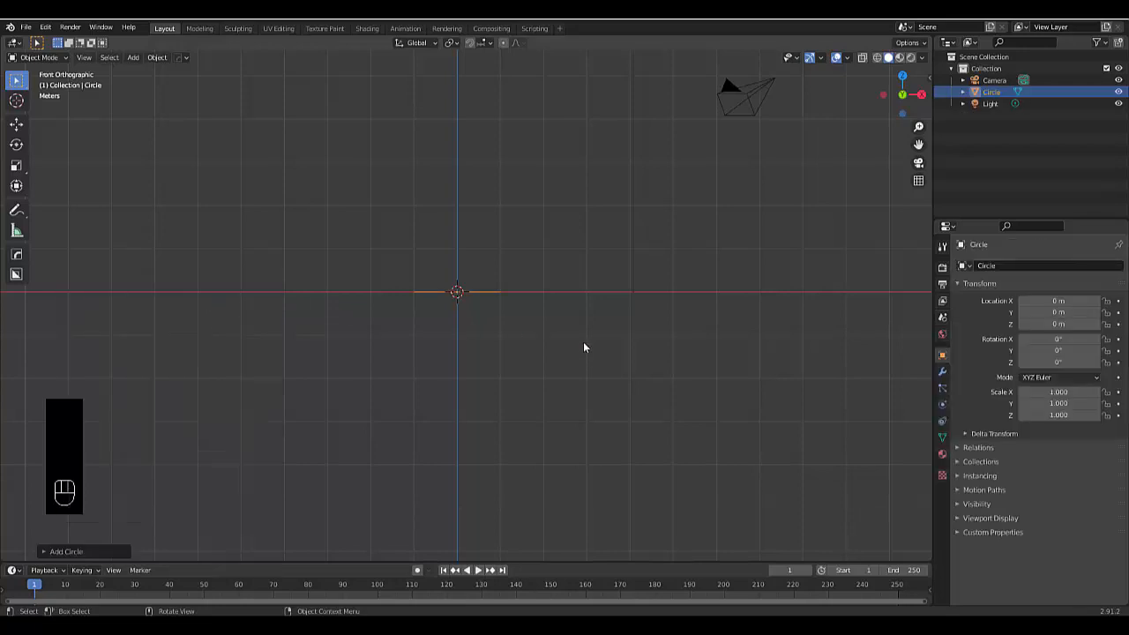
{"action": "key", "text": "r"}
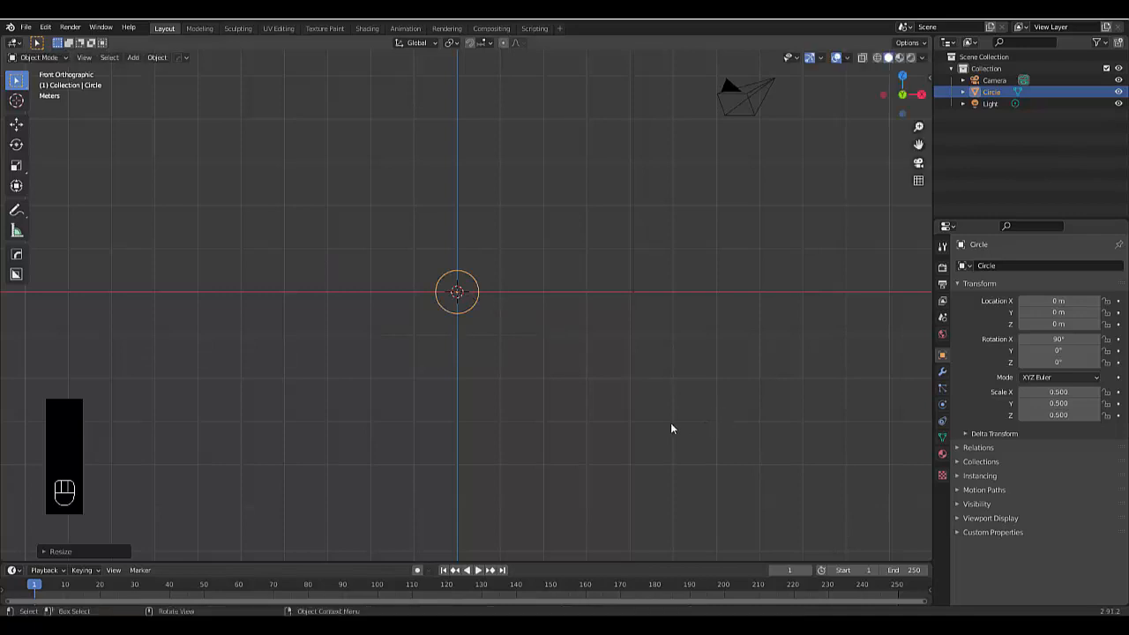
{"action": "key", "text": "g"}
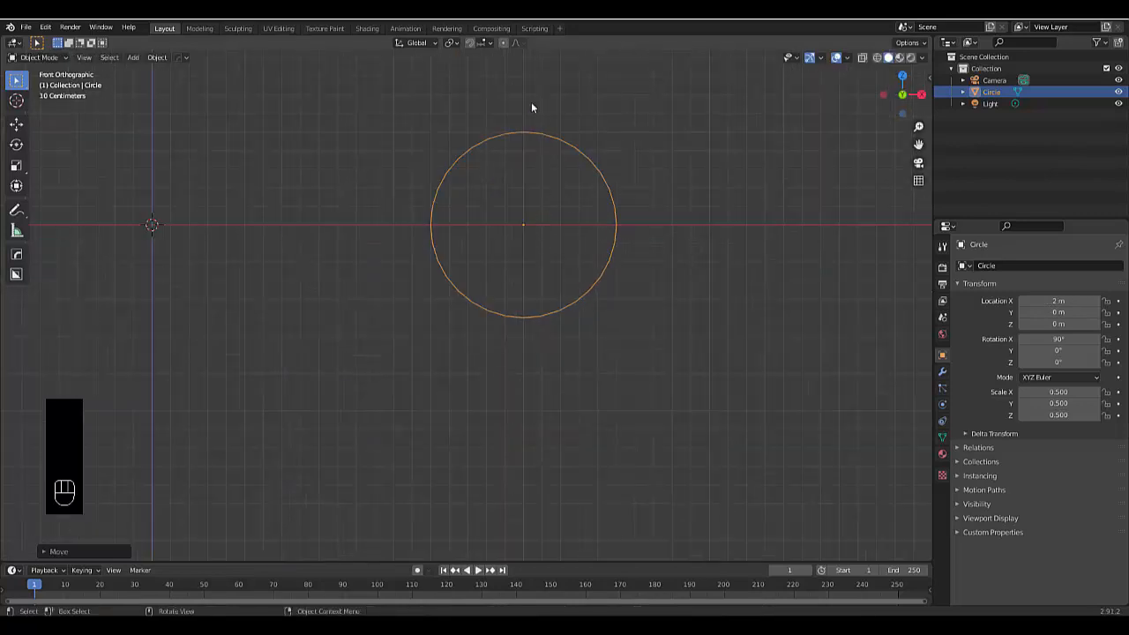
{"action": "mouse_move", "coordinate": [526, 231]}
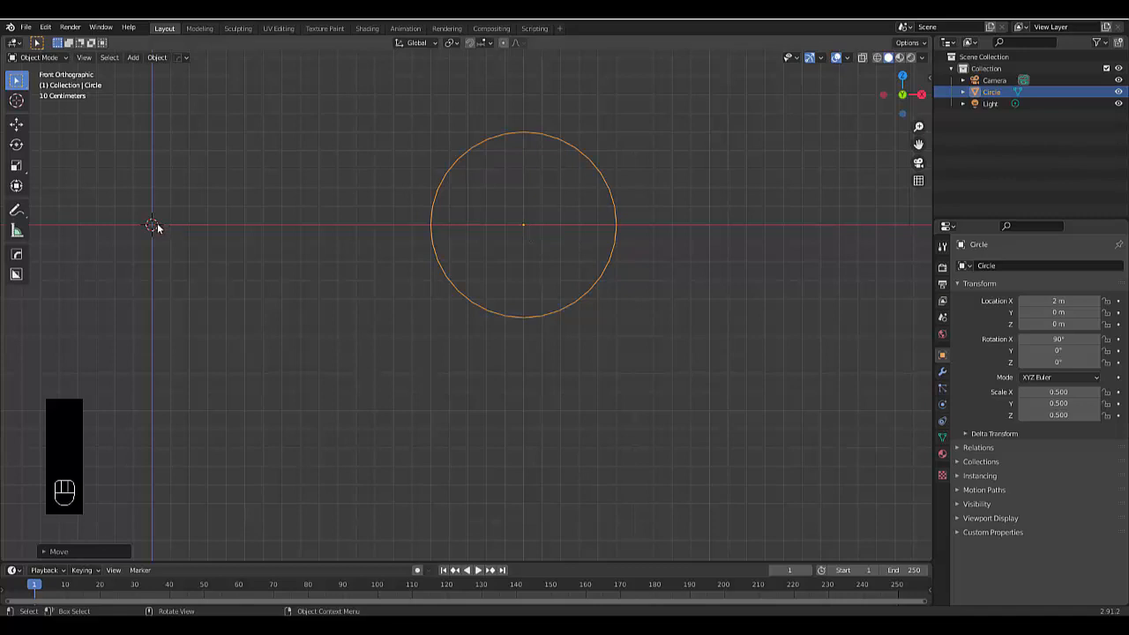
{"action": "mouse_move", "coordinate": [141, 250]}
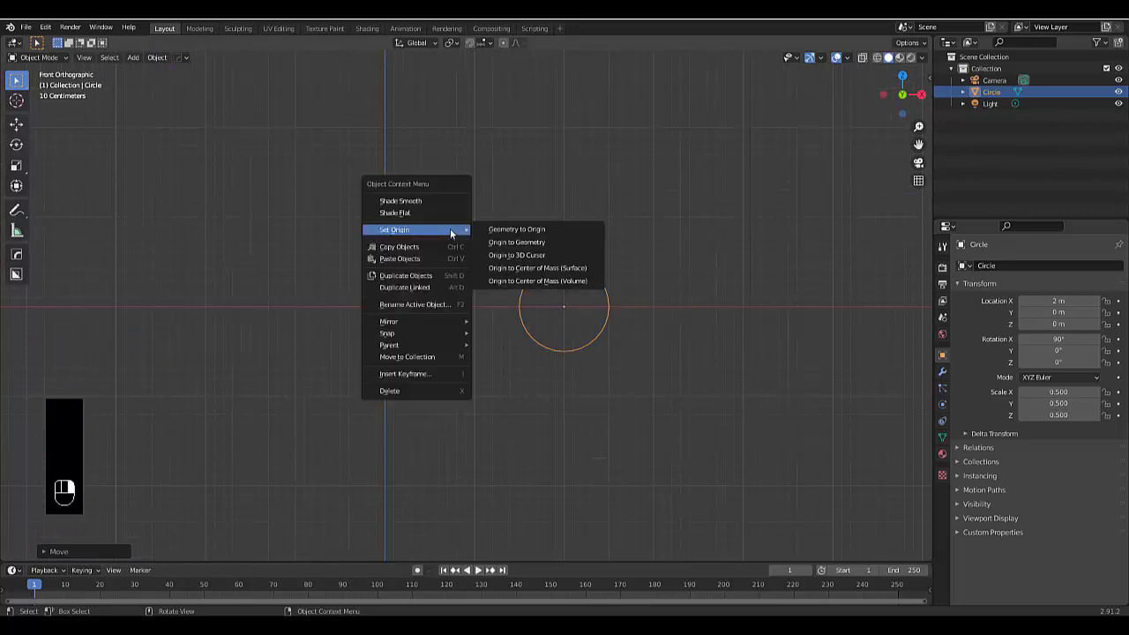
Step: Set the circle's origin to the 3D cursor at the world centre
{"action": "left_click", "coordinate": [515, 253]}
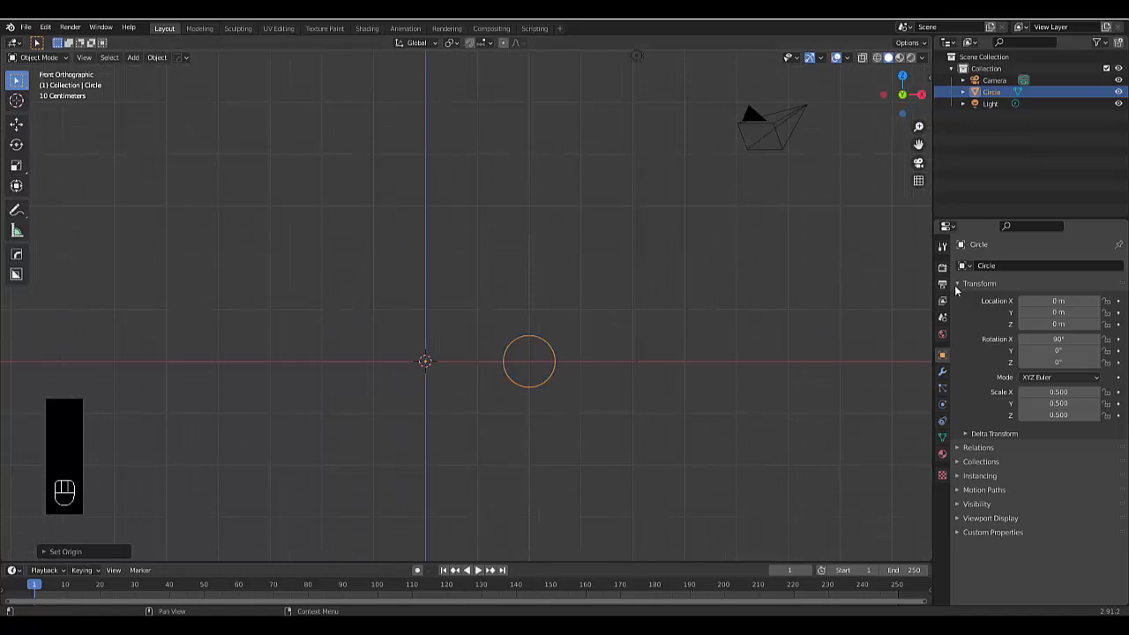
Step: Add a Screw modifier, raise its Screw value and rotations, and view it front-orthographic
{"action": "left_click", "coordinate": [979, 264]}
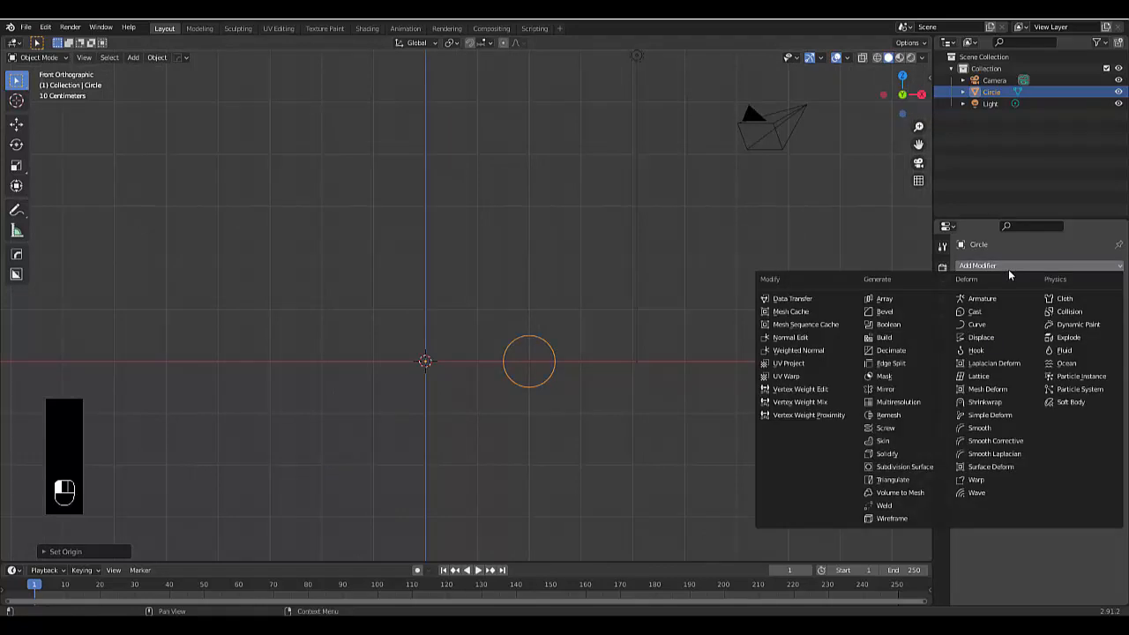
{"action": "mouse_move", "coordinate": [903, 465]}
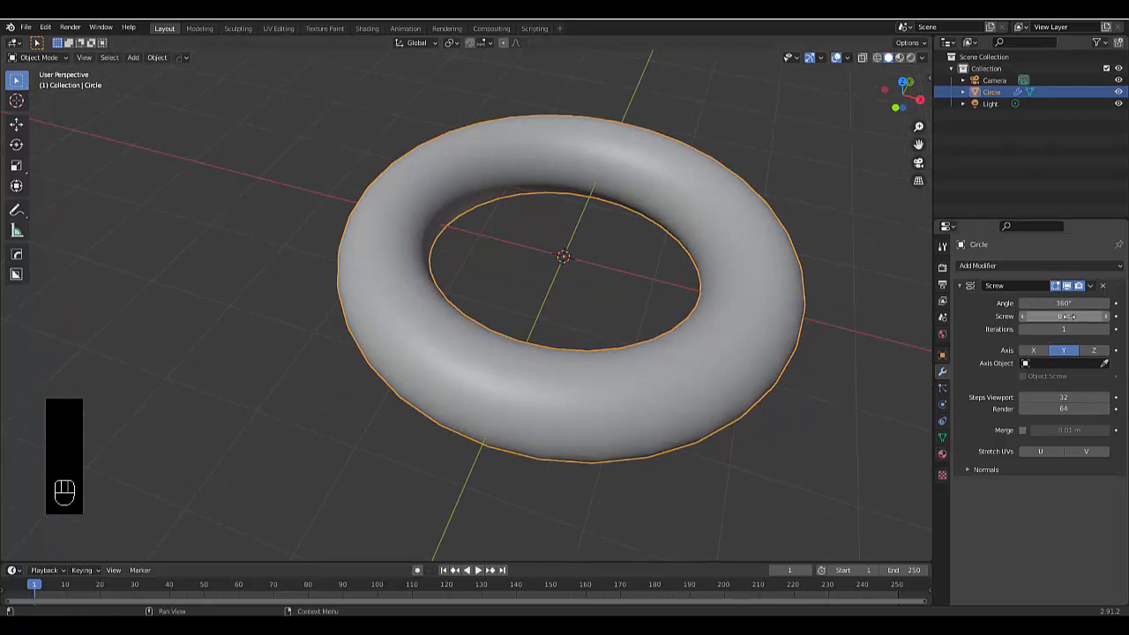
{"action": "left_click", "coordinate": [1069, 316]}
{"action": "type", "text": "3"}
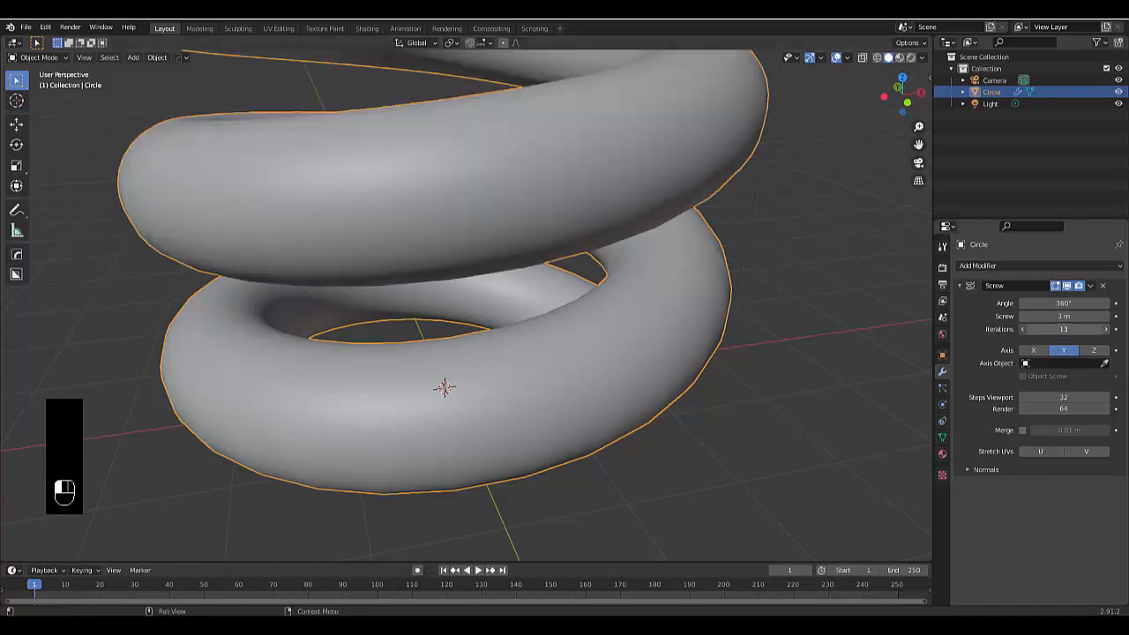
{"action": "left_click", "coordinate": [1061, 330]}
{"action": "type", "text": "8"}
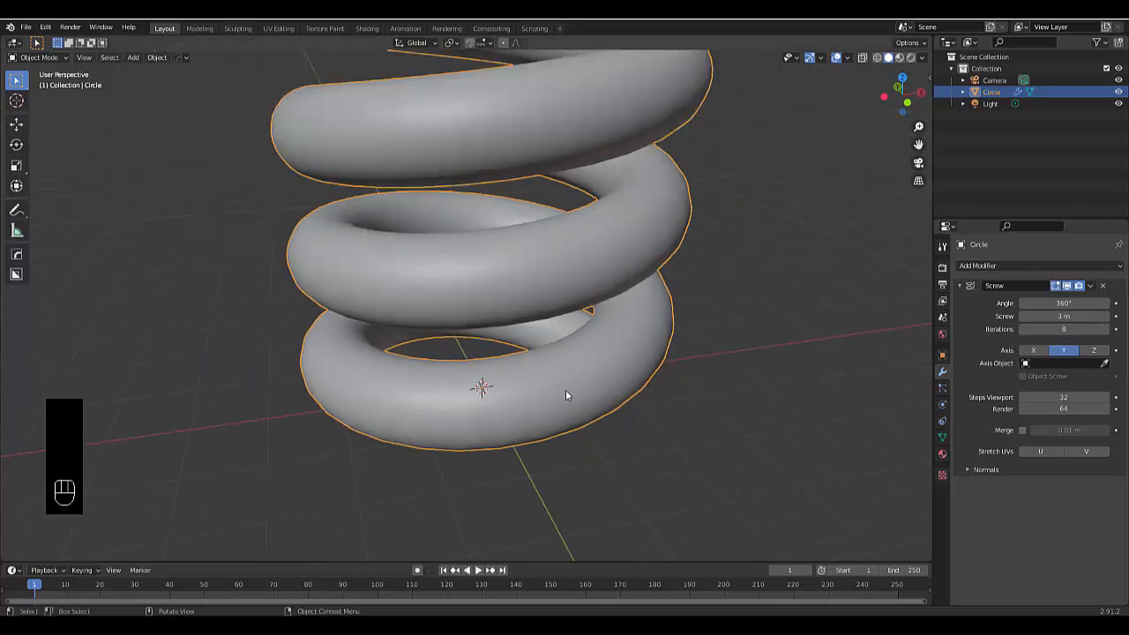
{"action": "key", "text": "KP_1"}
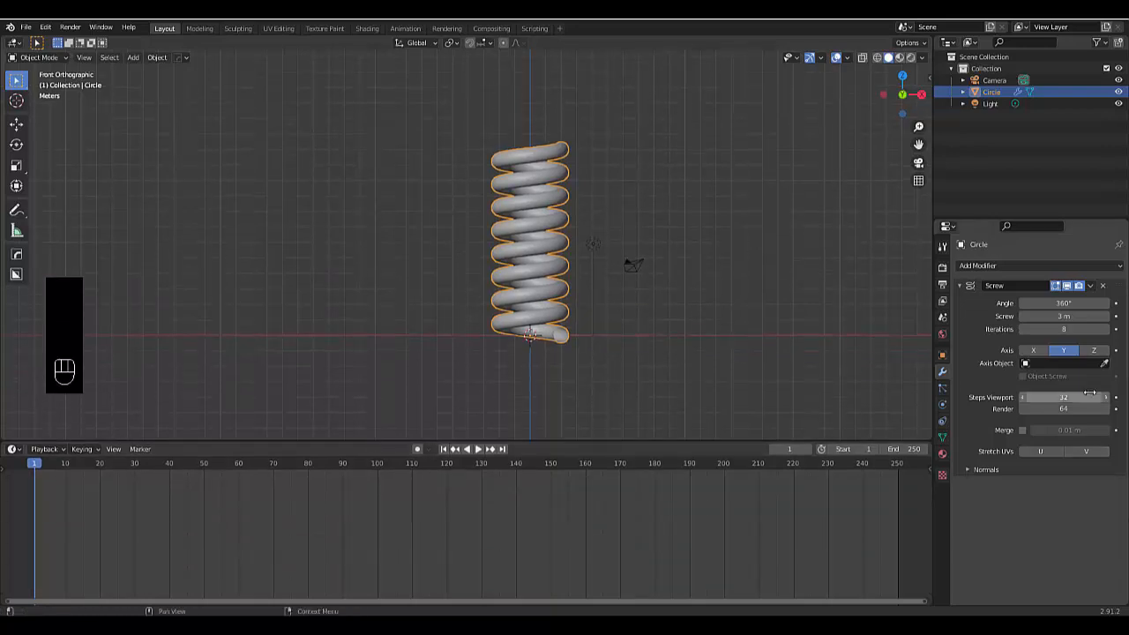
{"action": "mouse_move", "coordinate": [1060, 397]}
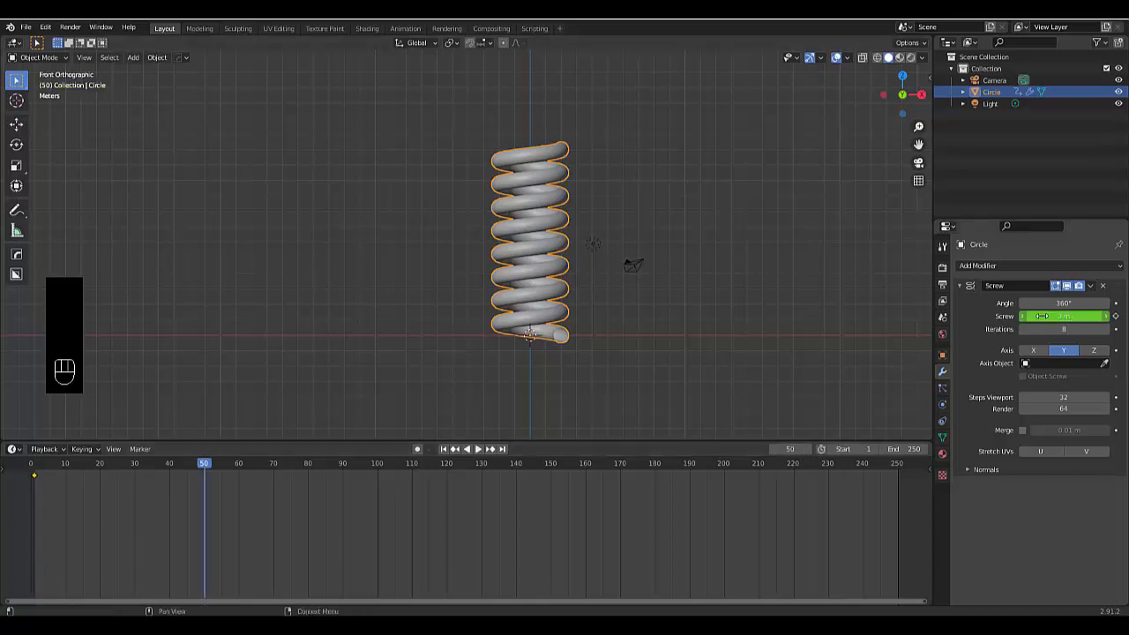
Step: Insert a keyframe on the Screw value at the current frame
{"action": "left_click", "coordinate": [1060, 316]}
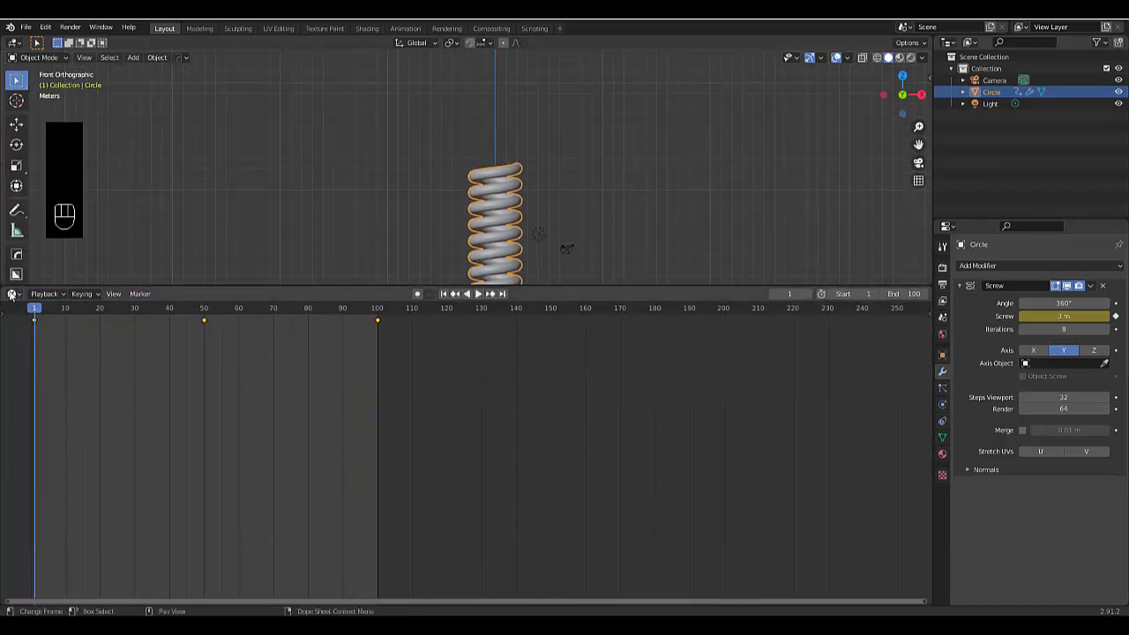
Step: Switch the lower area to the Graph Editor and show its sidebar
{"action": "left_click", "coordinate": [10, 293]}
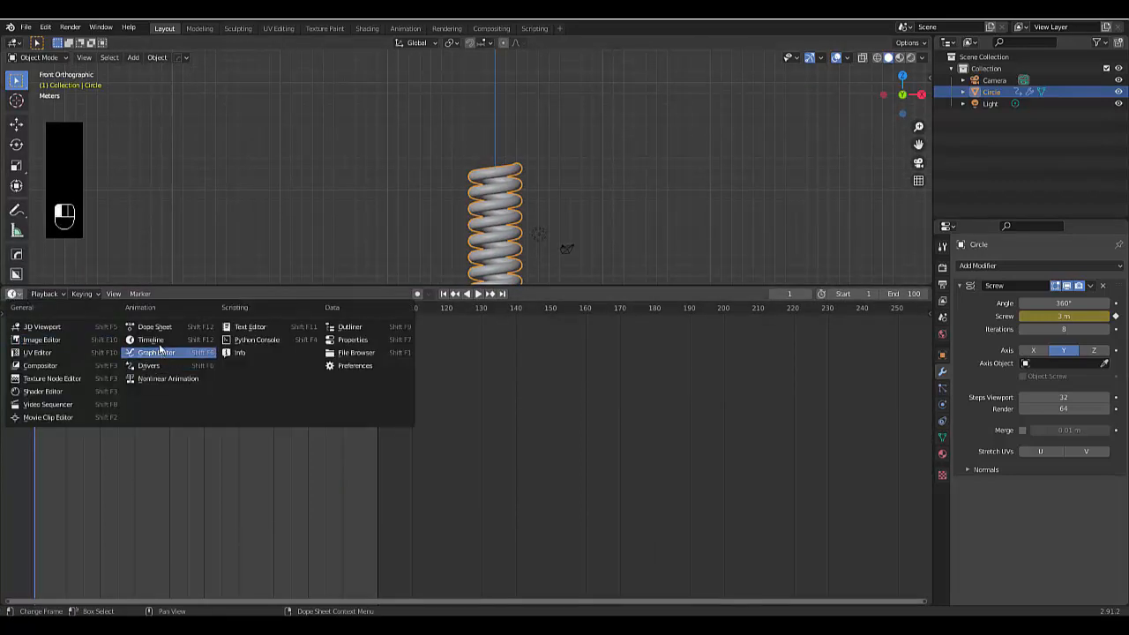
{"action": "left_click", "coordinate": [159, 352]}
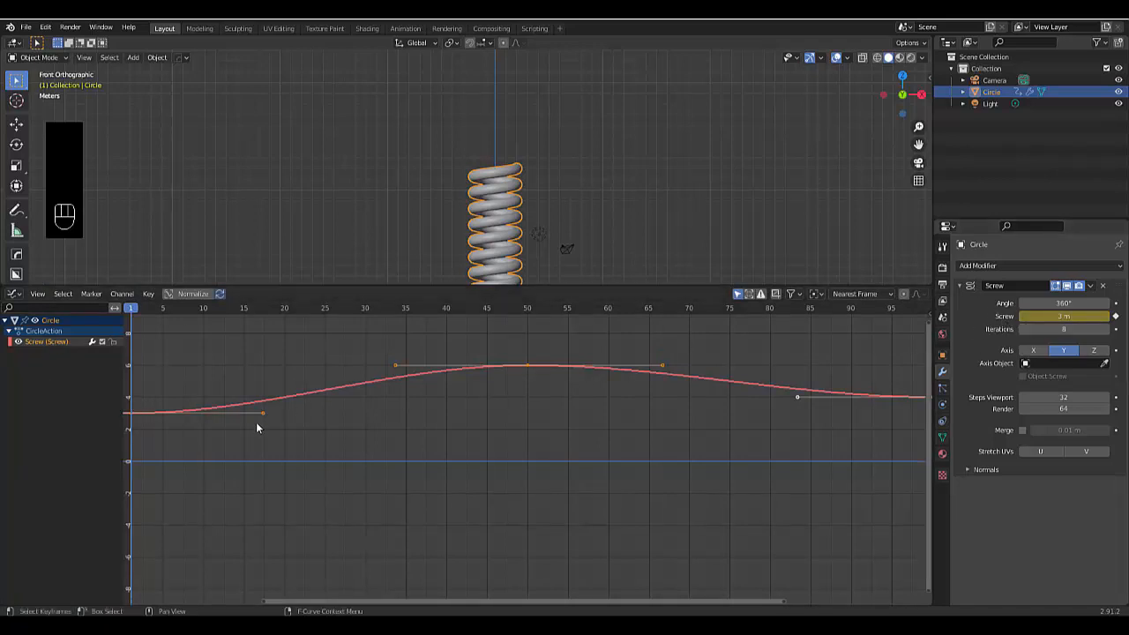
{"action": "mouse_move", "coordinate": [483, 487]}
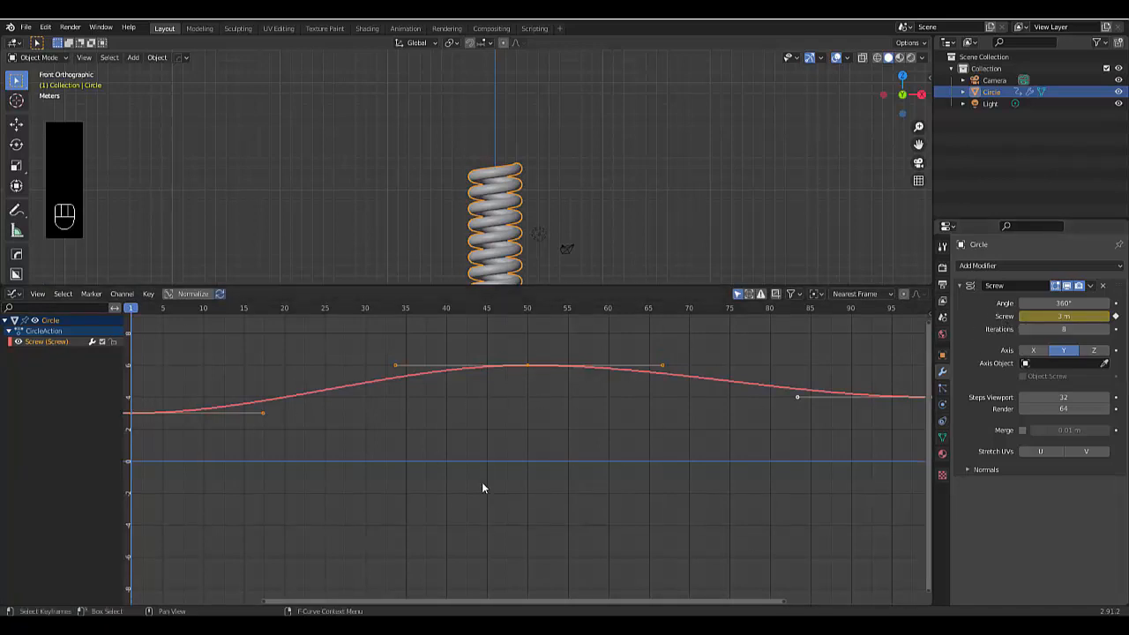
{"action": "key", "text": "N"}
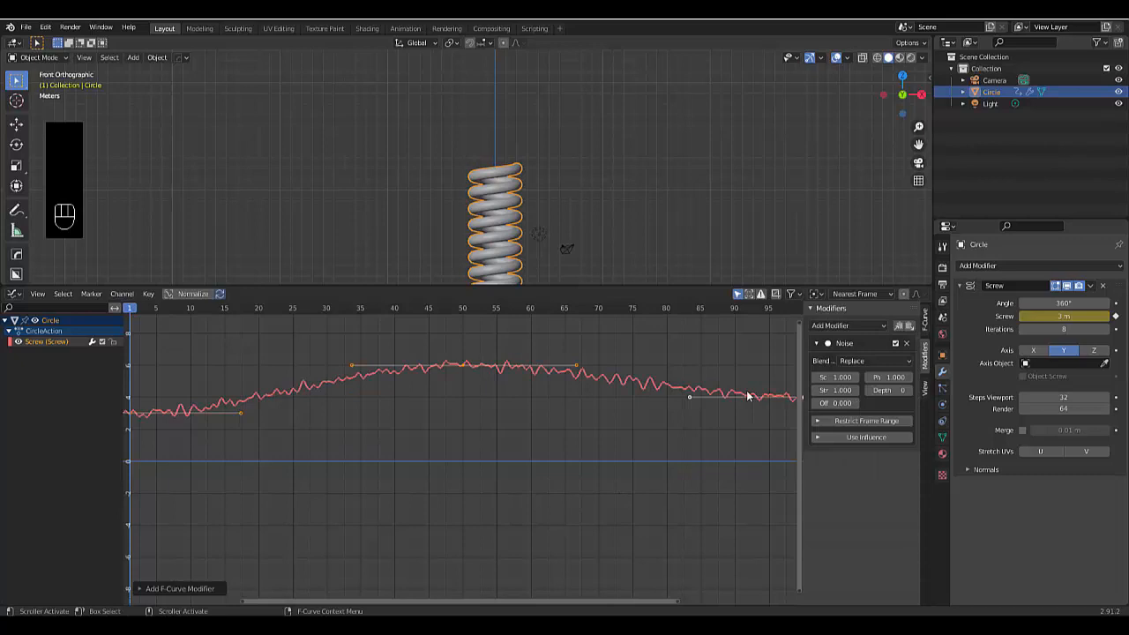
{"action": "mouse_move", "coordinate": [363, 330]}
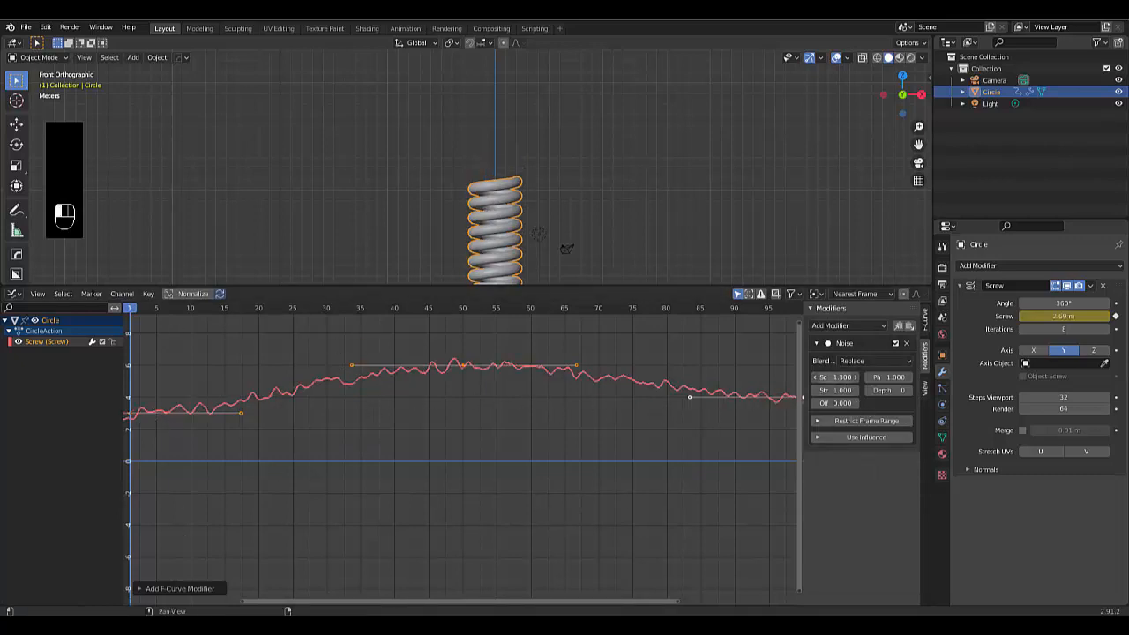
Step: Increase the Noise modifier's scale on the Screw curve and play back the wobbling spring
{"action": "left_click", "coordinate": [836, 378]}
{"action": "type", "text": "8.000"}
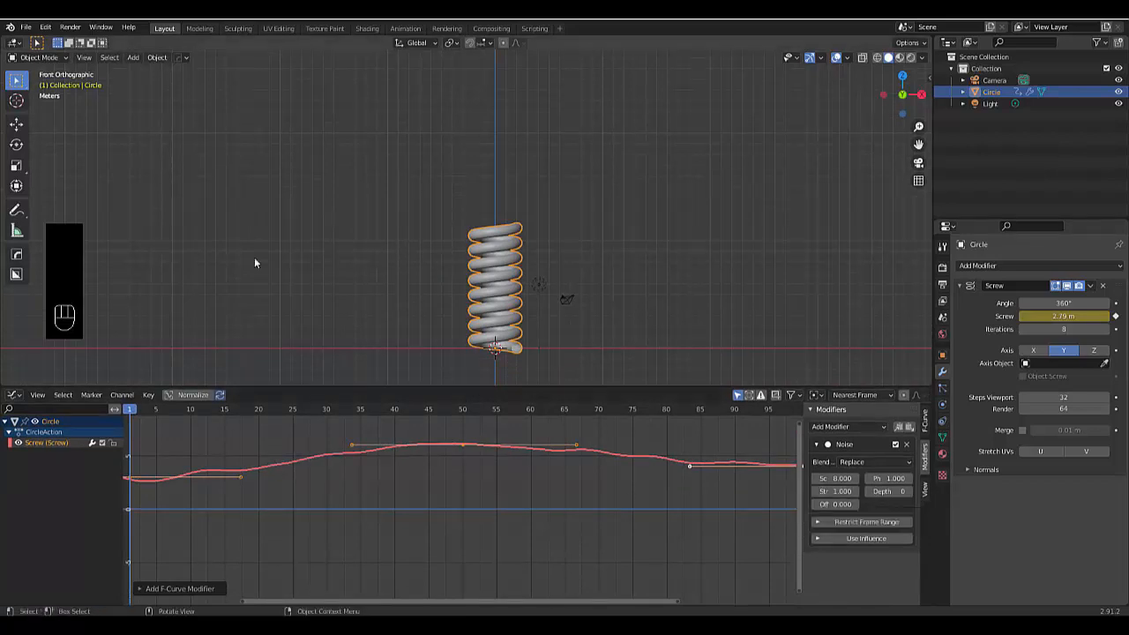
{"action": "key", "text": "Space"}
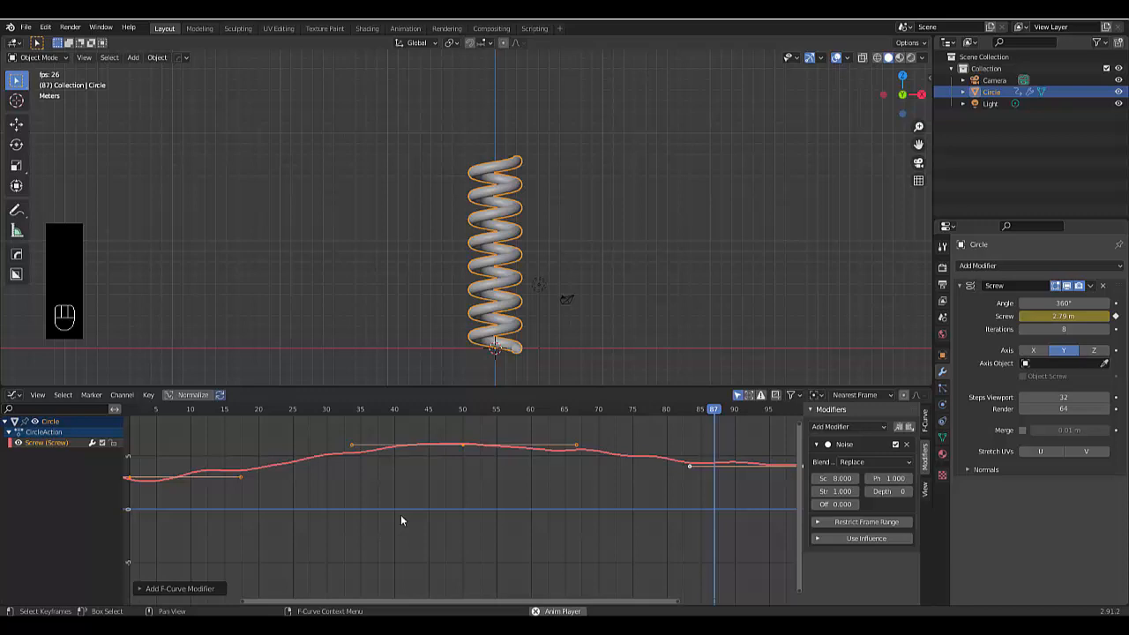
{"action": "key", "text": "Space"}
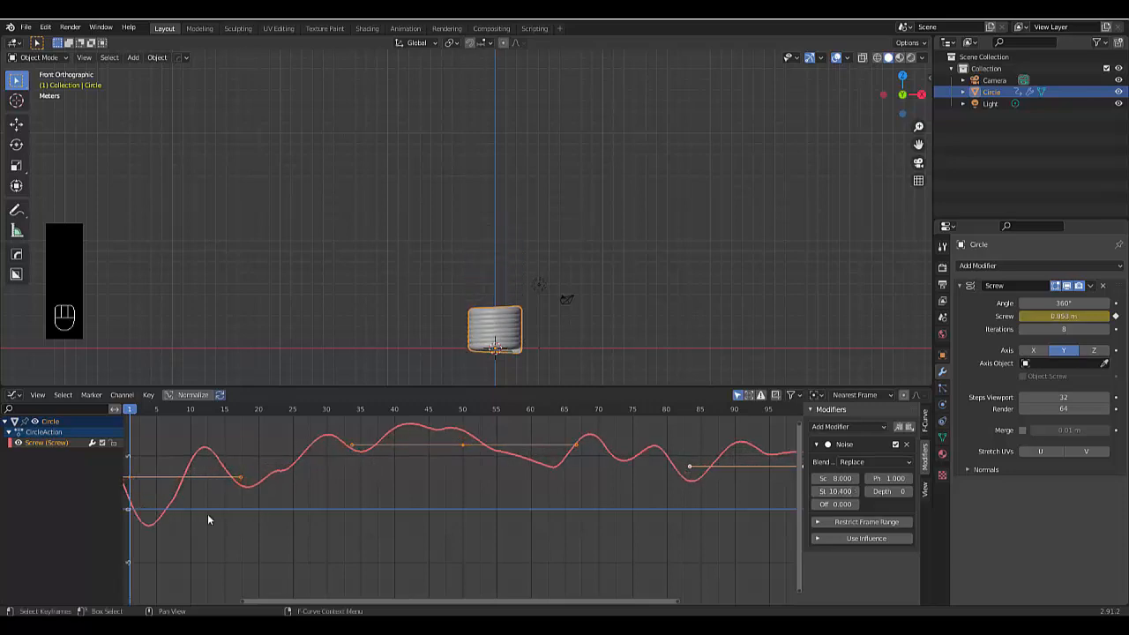
{"action": "key", "text": "Space"}
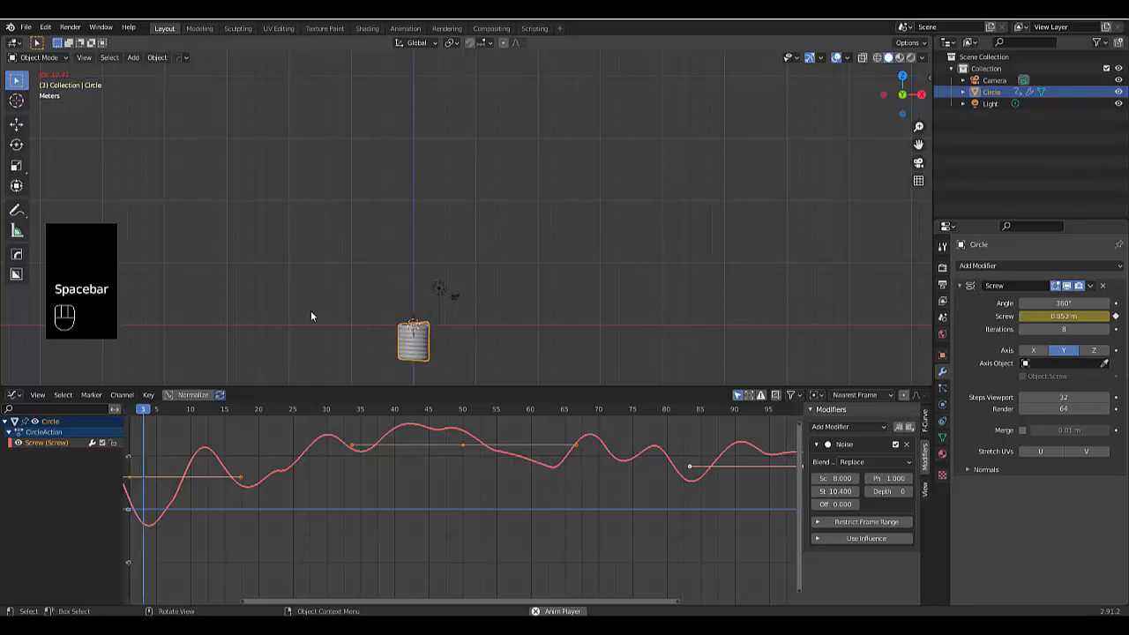
{"action": "key", "text": "space"}
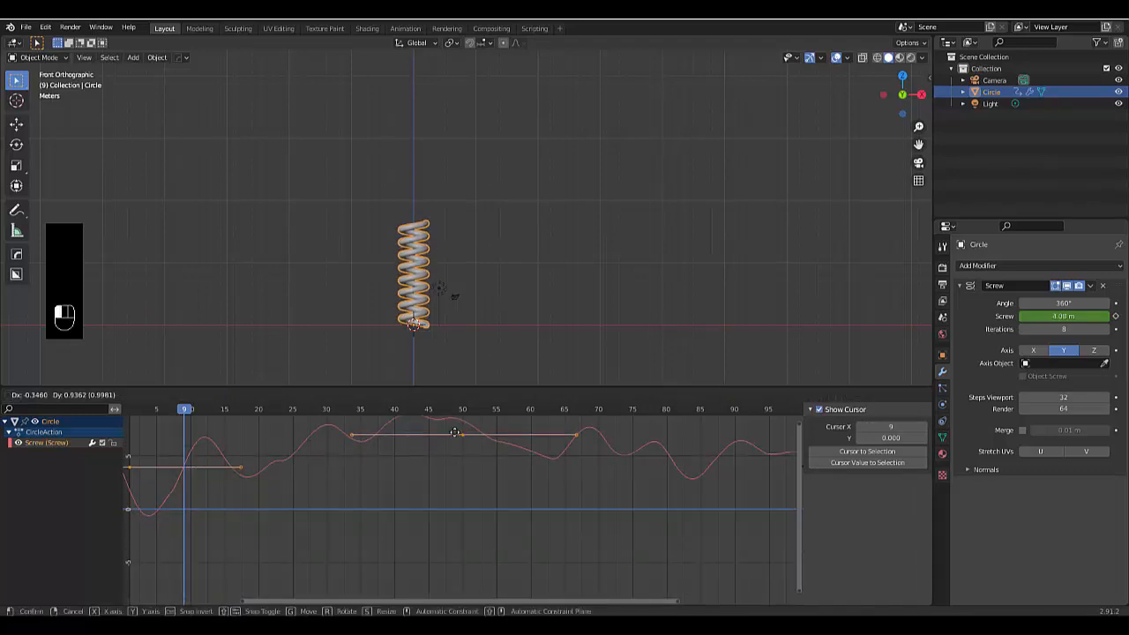
Step: Drag a keyframe on the noisy Screw curve to a new position
{"action": "left_click_drag", "start_coordinate": [455, 432], "coordinate": [451, 423]}
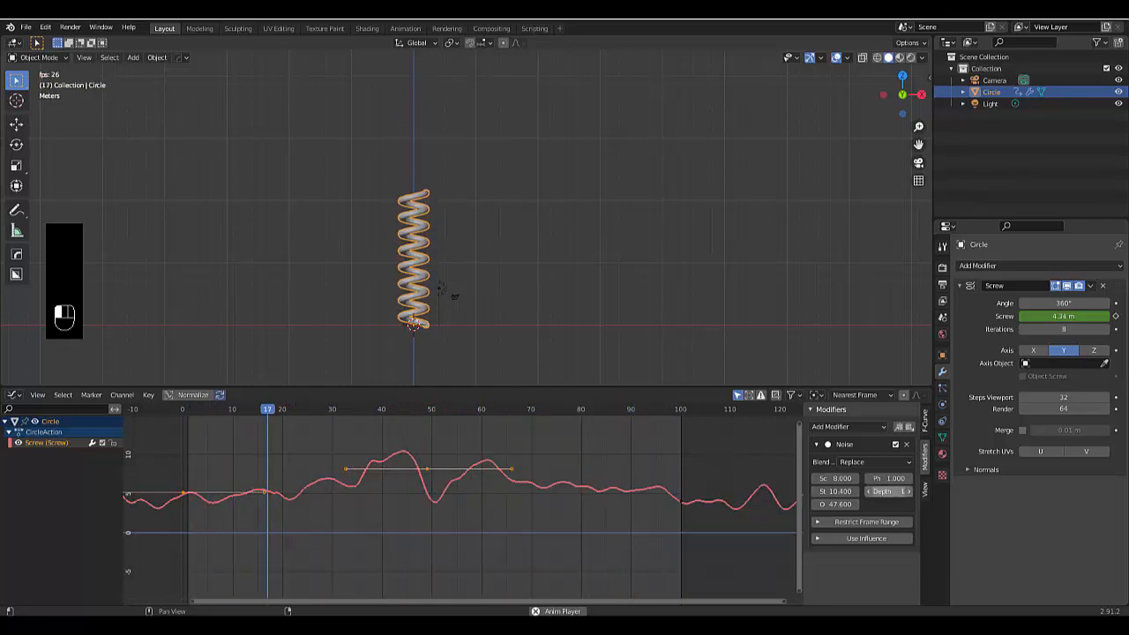
Step: Adjust the Noise modifier's depth and offset and play the animation
{"action": "left_click", "coordinate": [503, 411]}
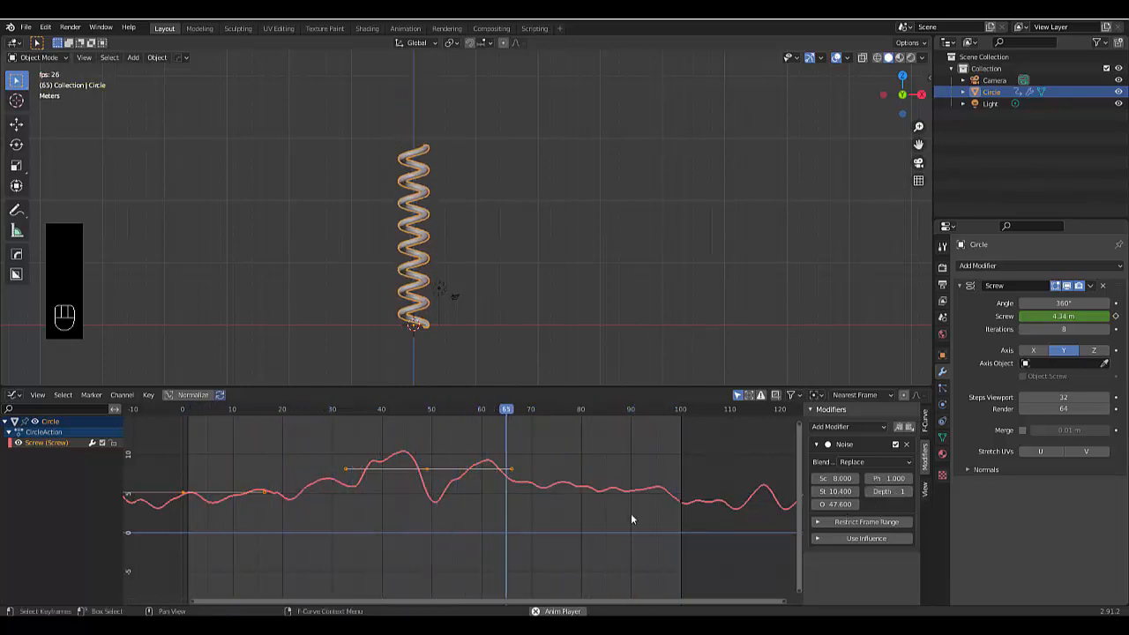